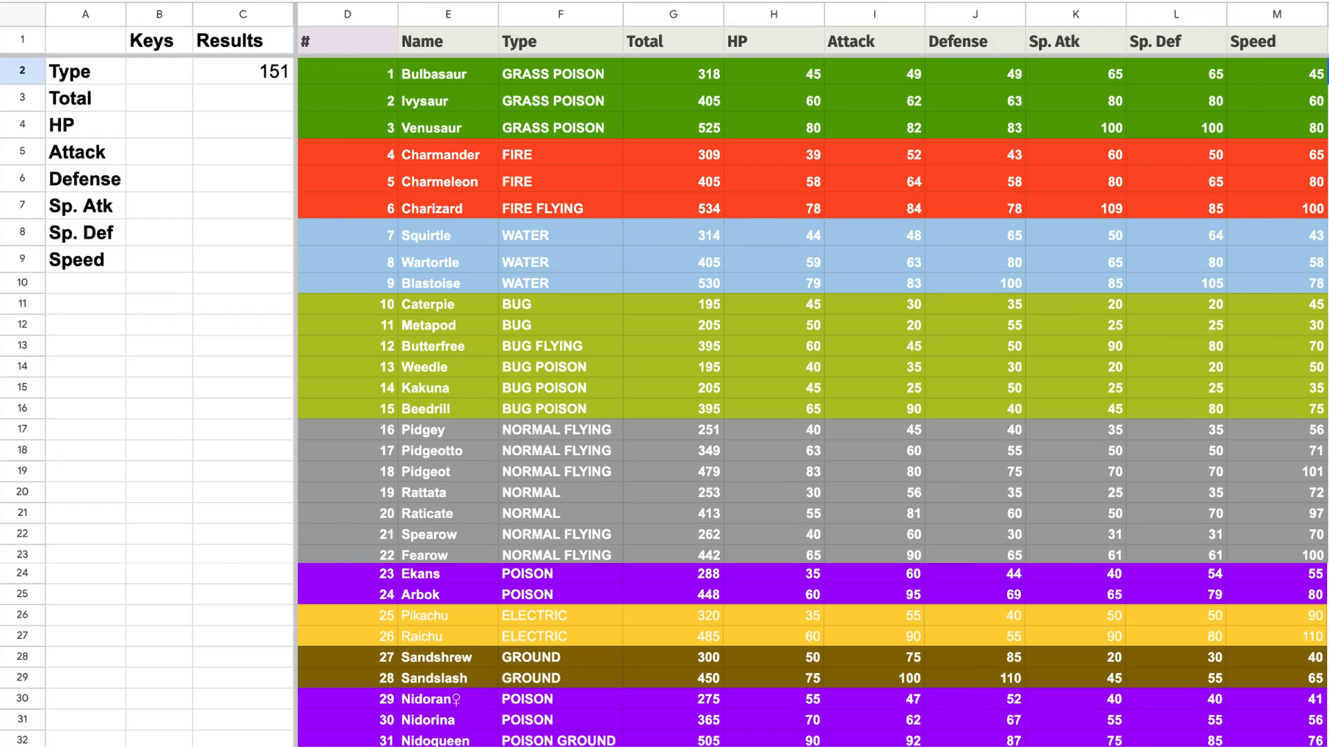
Step: Preview the fire and water type lookups, then begin =filter( in cell L2
text(fire)
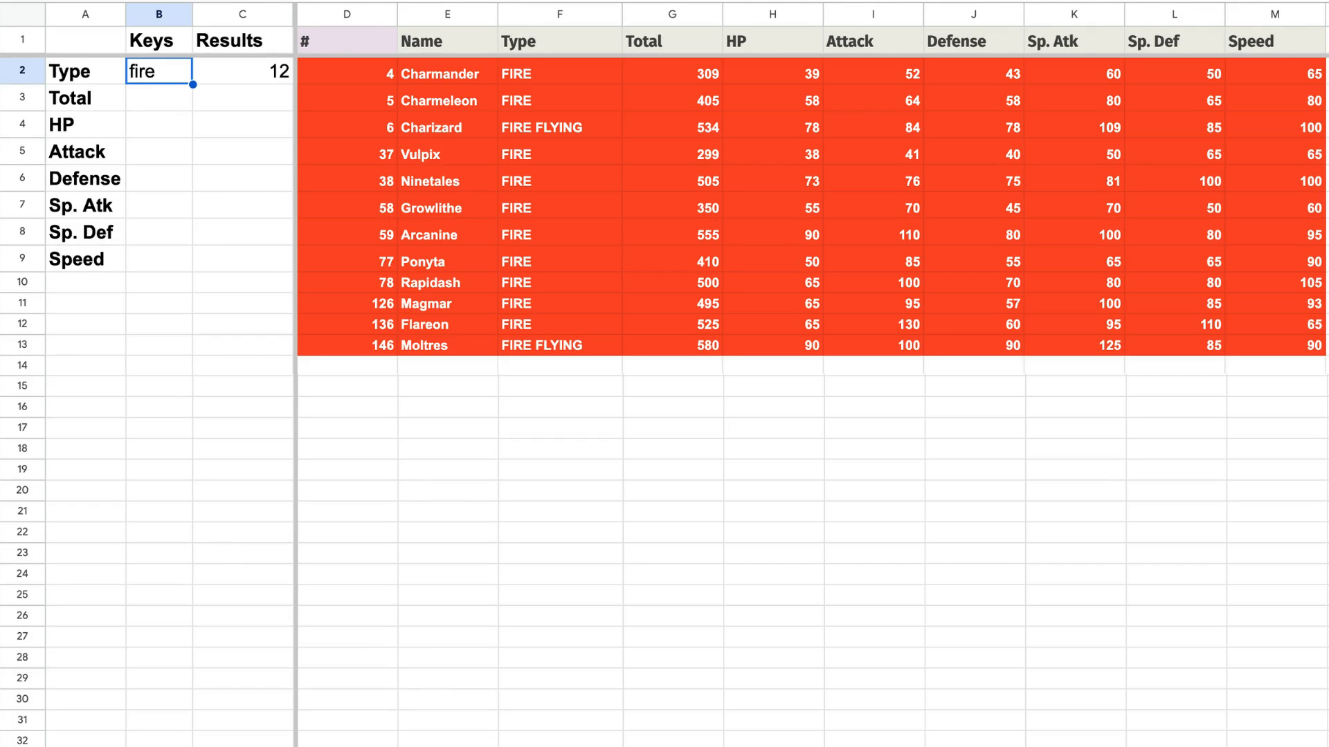
text(water)
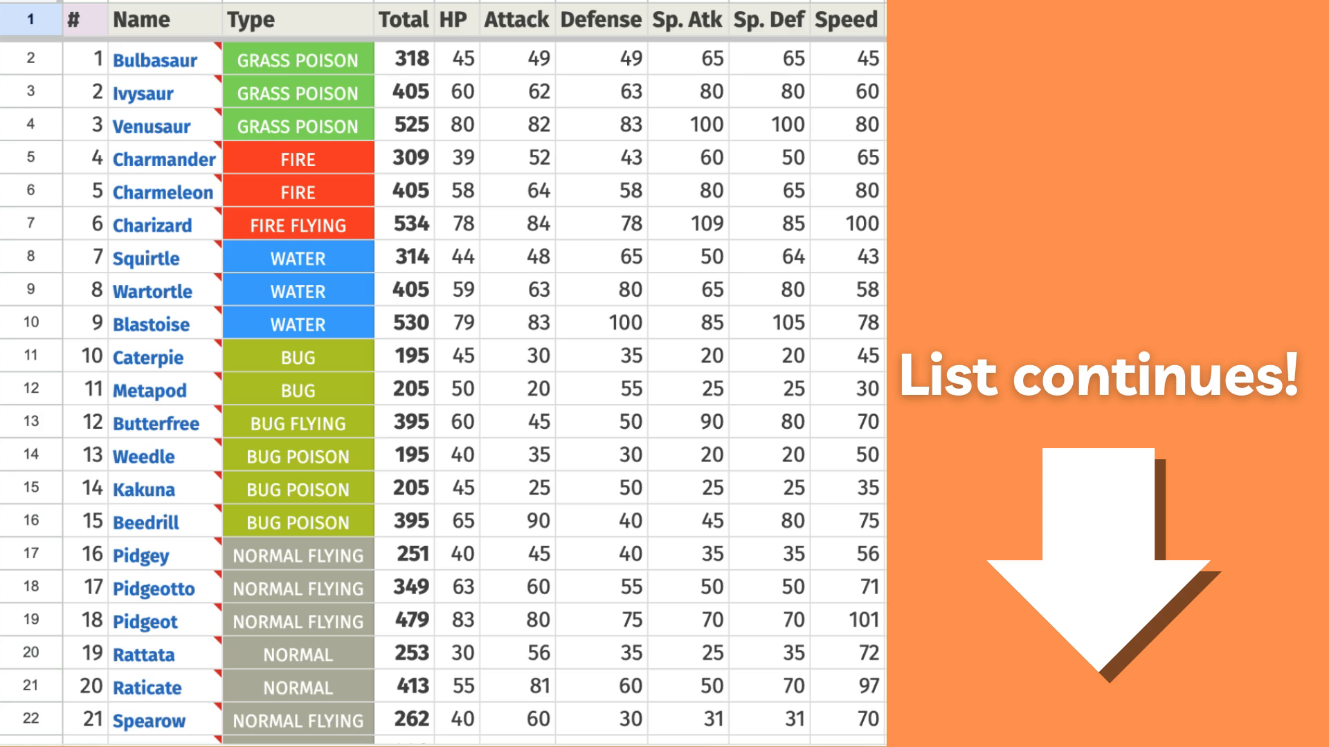
text(=filter()
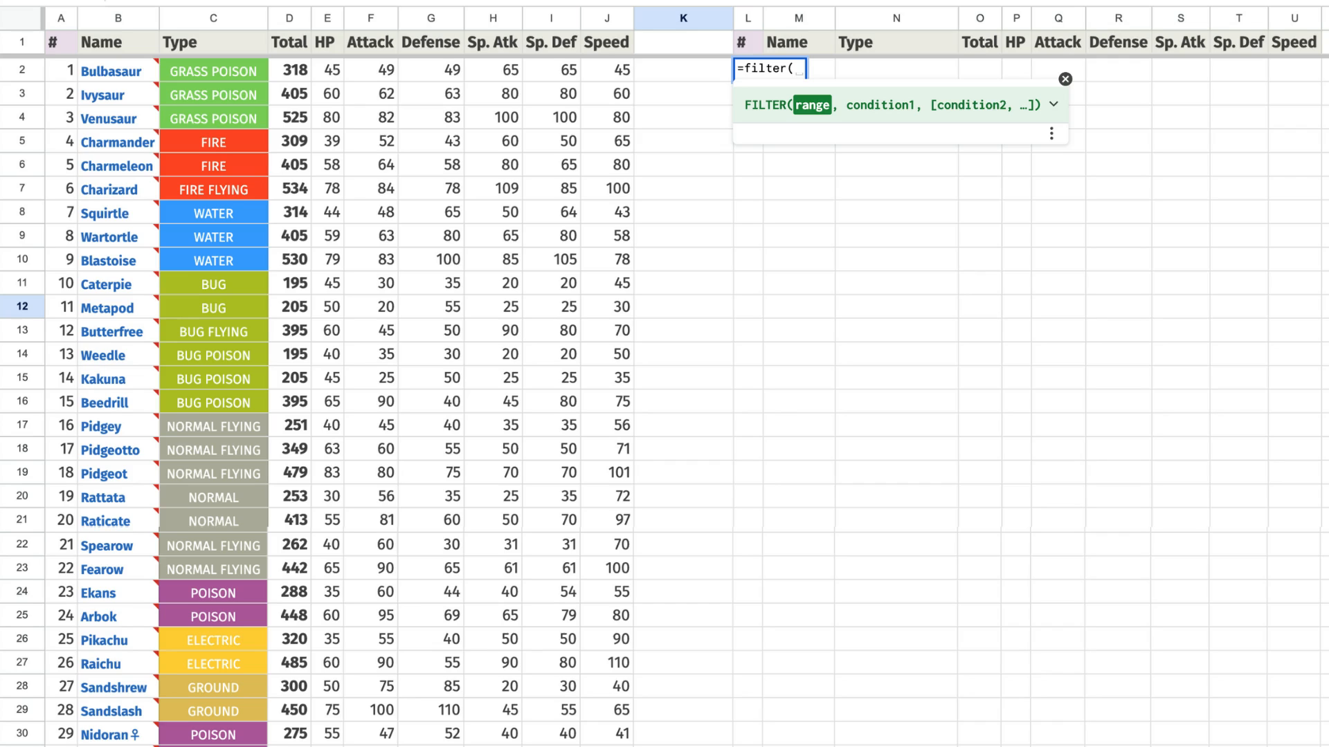
Step: Finish L2 as =filter(A2:J152,J2:J152>=100) to list Pokémon with Speed of at least 100
text(A2:J152)
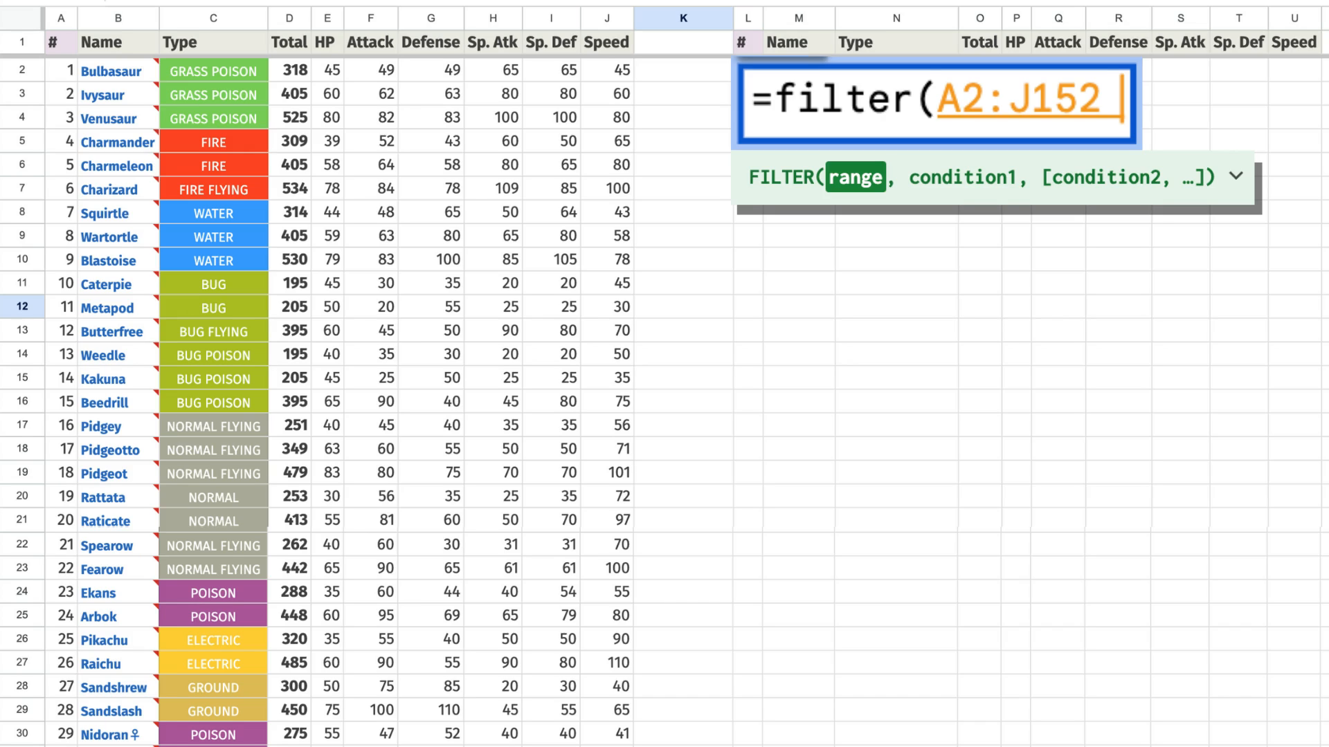
text(,J2:J152>=100))
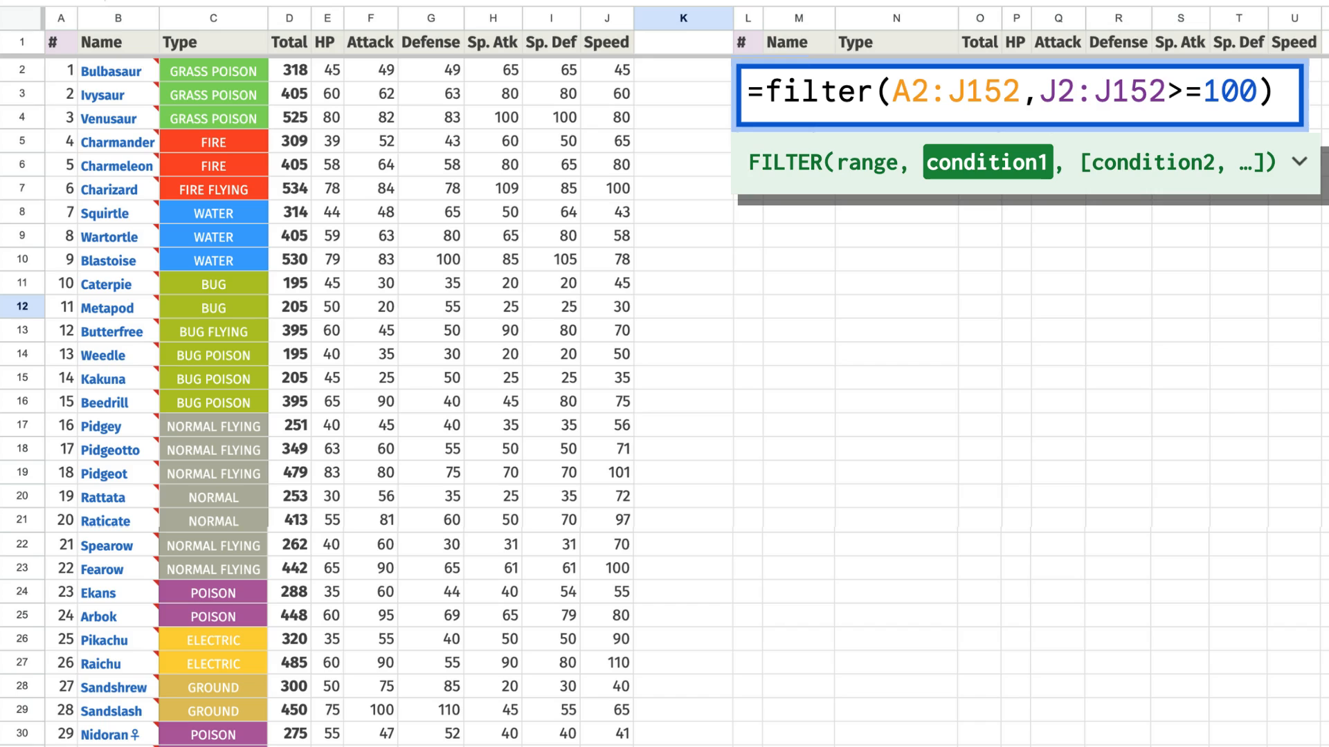
key(Enter)
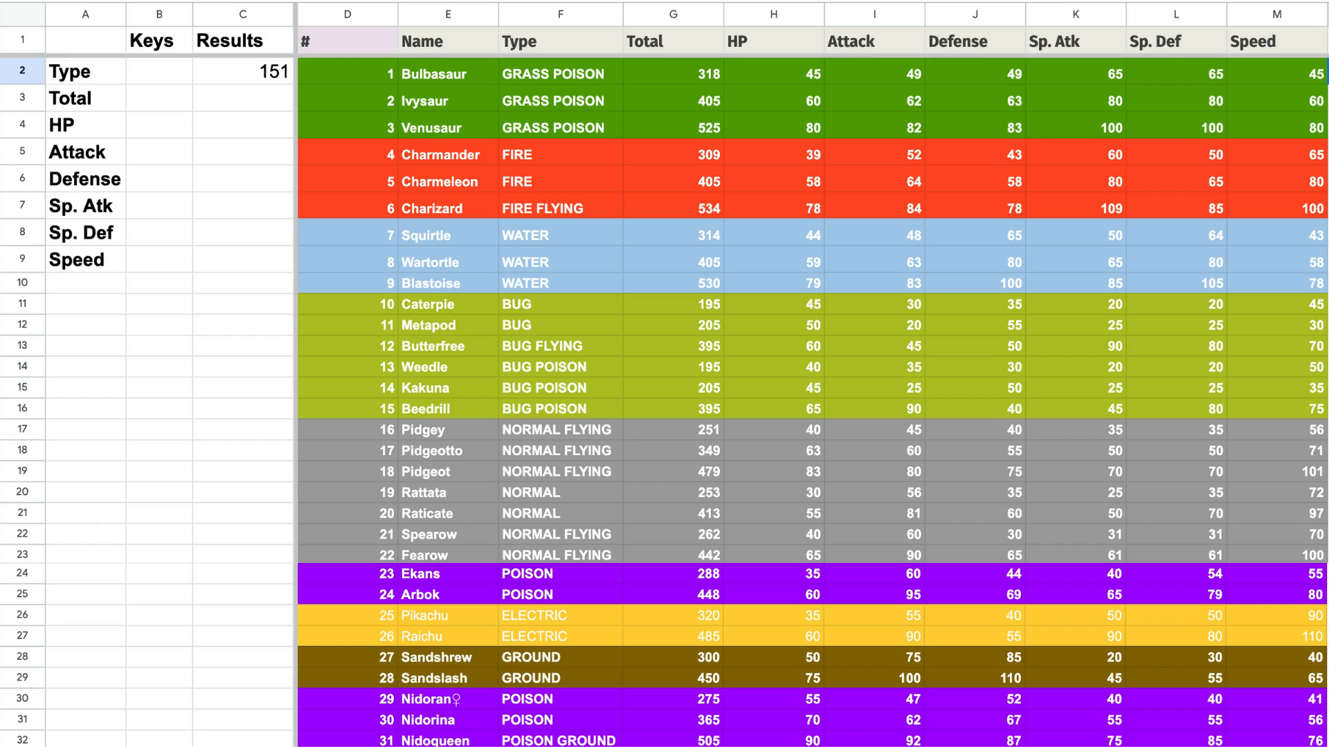
text(fire)
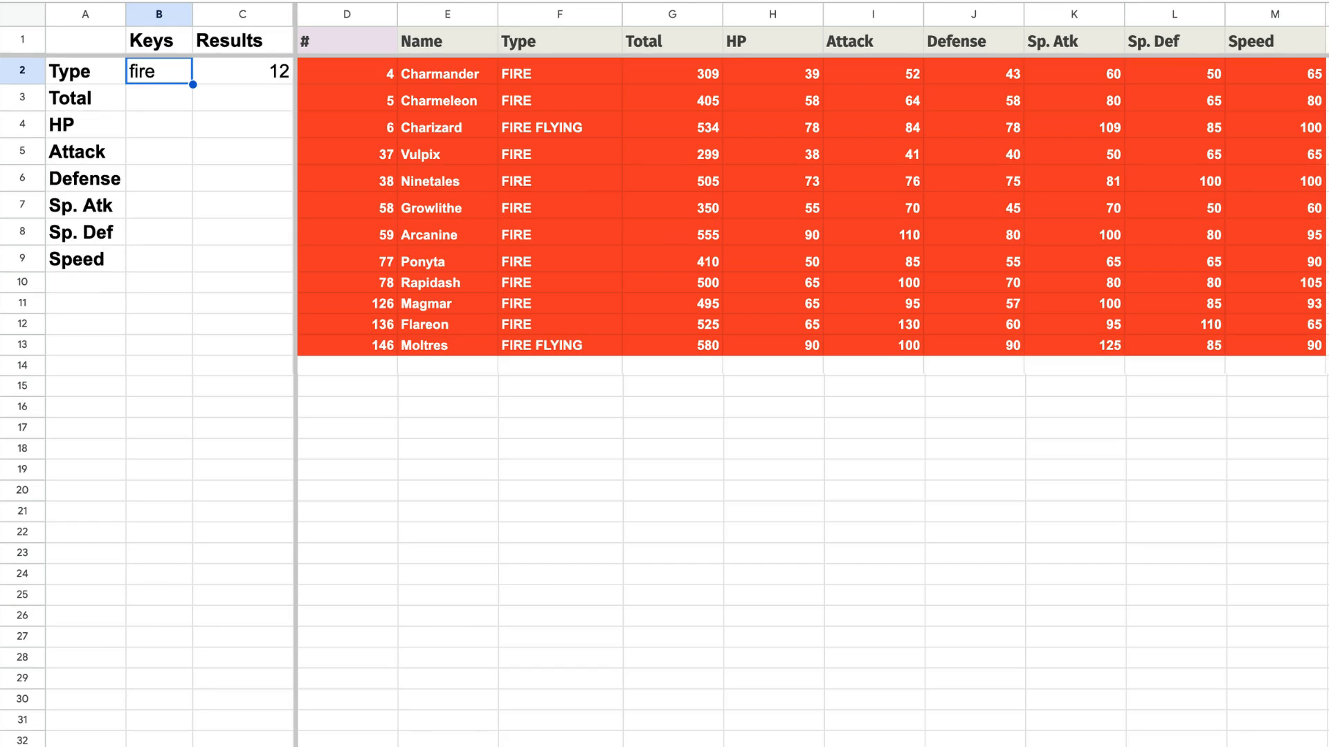
text(water)
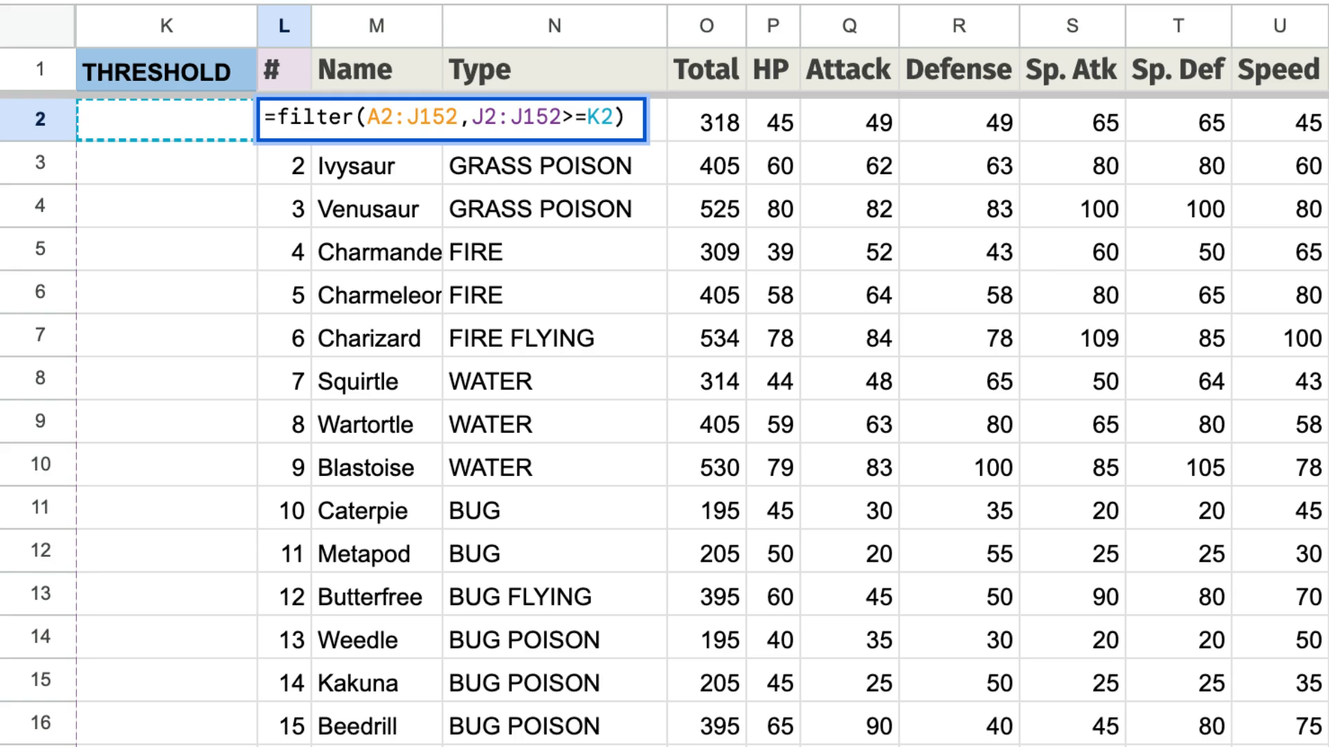
Step: Try 110 and then 120 as the speed threshold in K2
text(110)
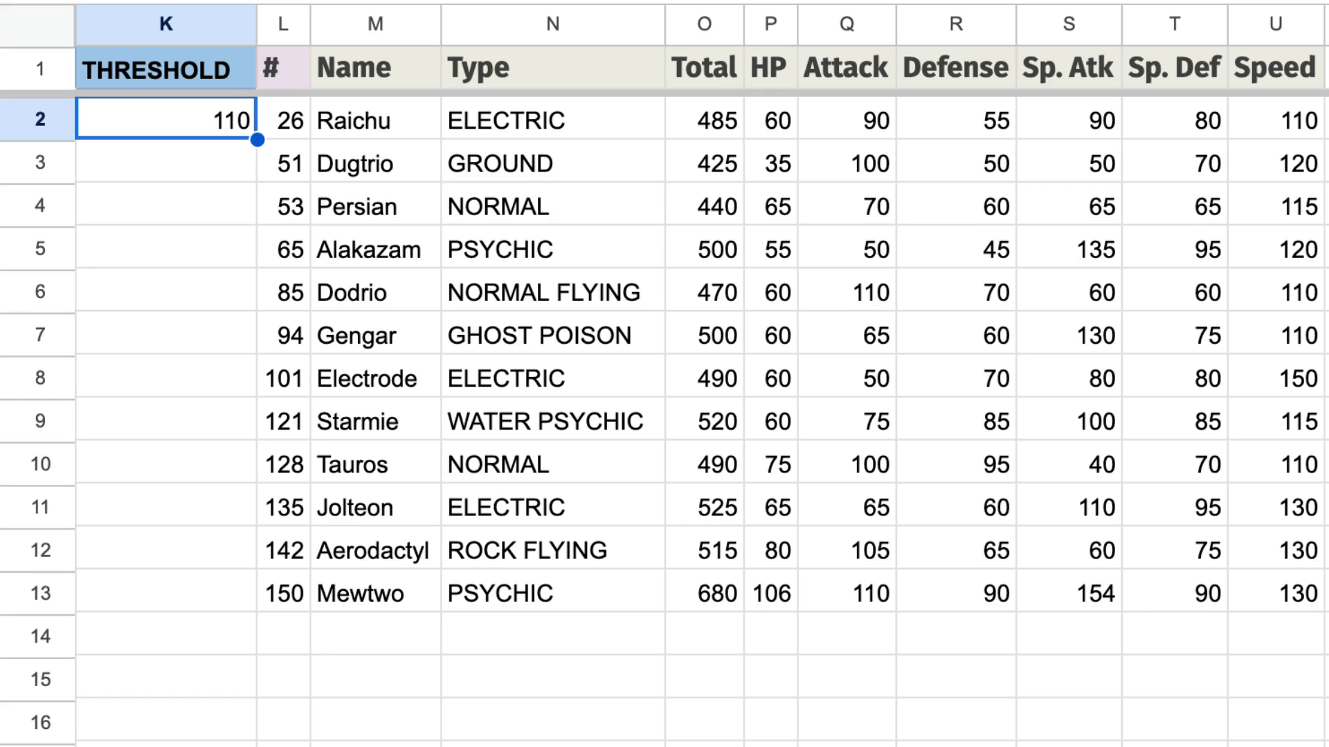
text(120)
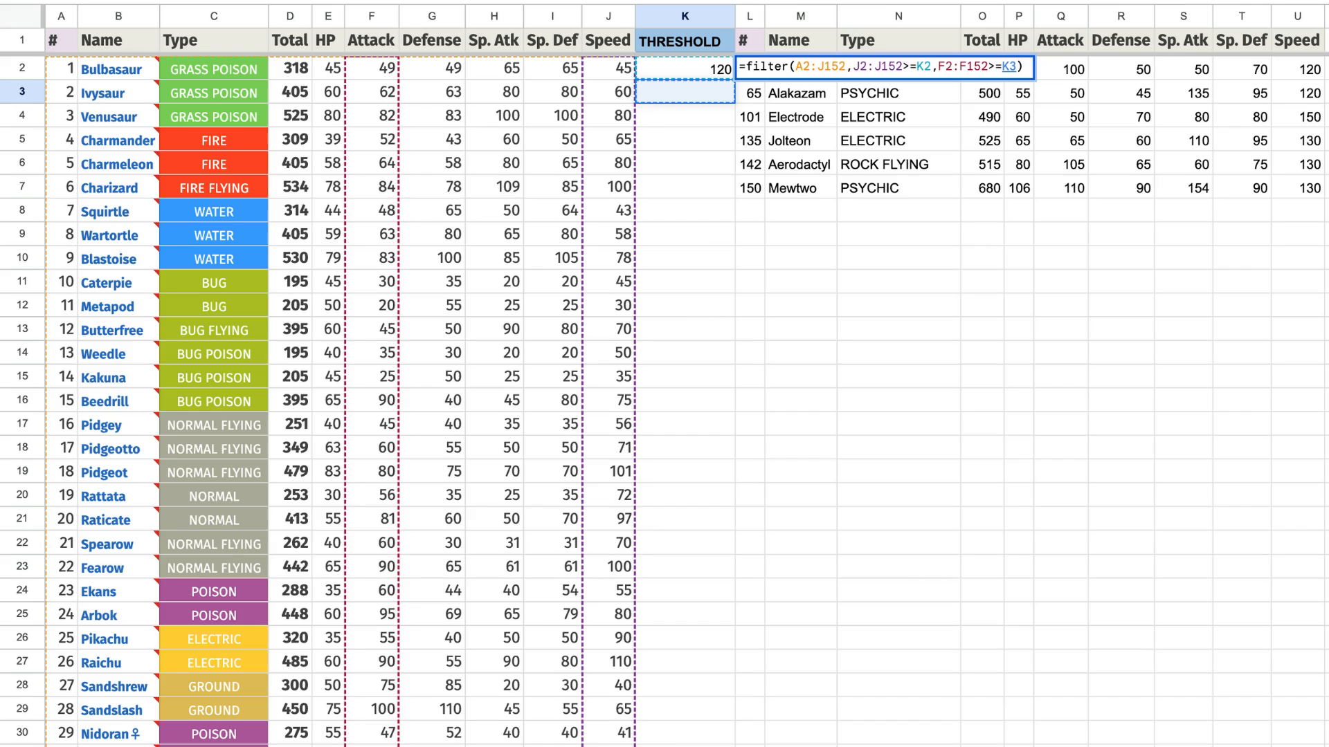
Step: Enter 60 in K3, leaving Dugtrio, Jolteon, Aerodactyl and Mewtwo
text(60)
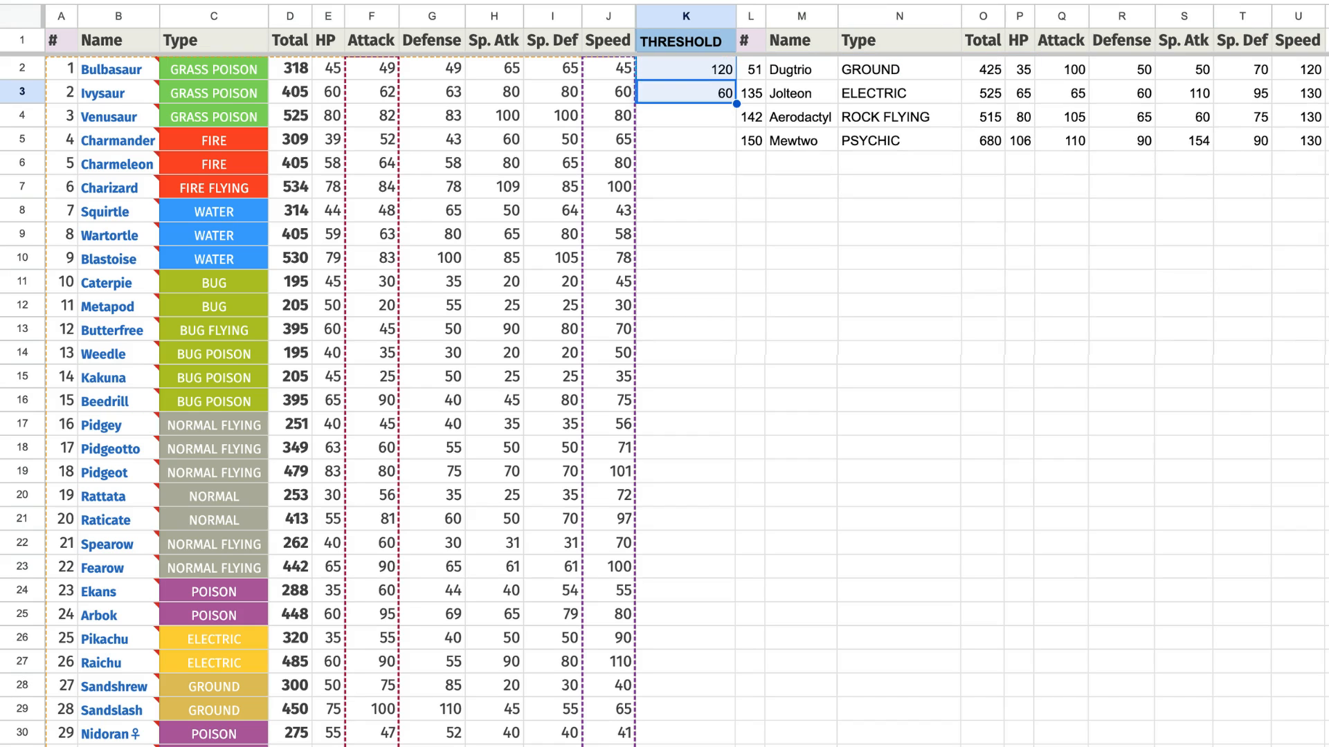